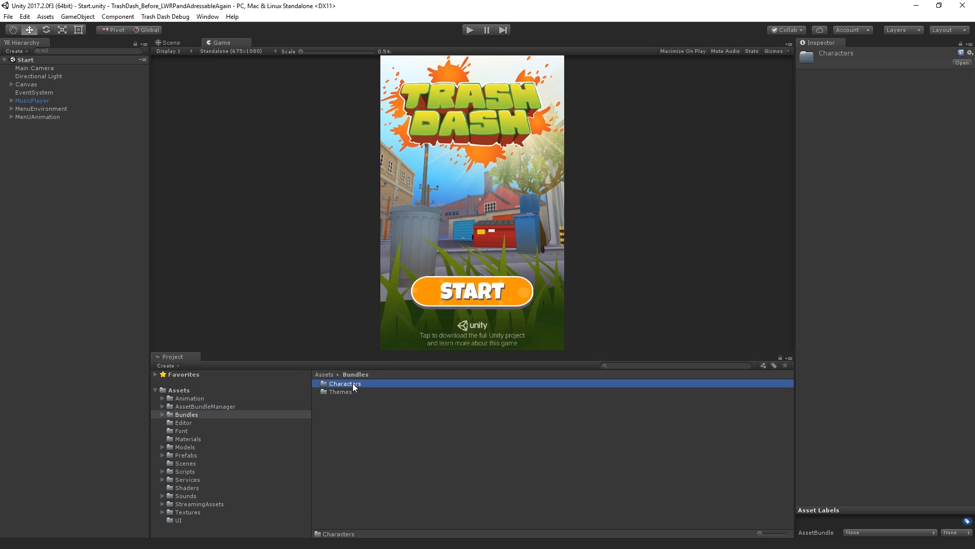
Step: Confirm the cat character prefab is assigned to the characters/cat asset bundle
double_click(342, 382)
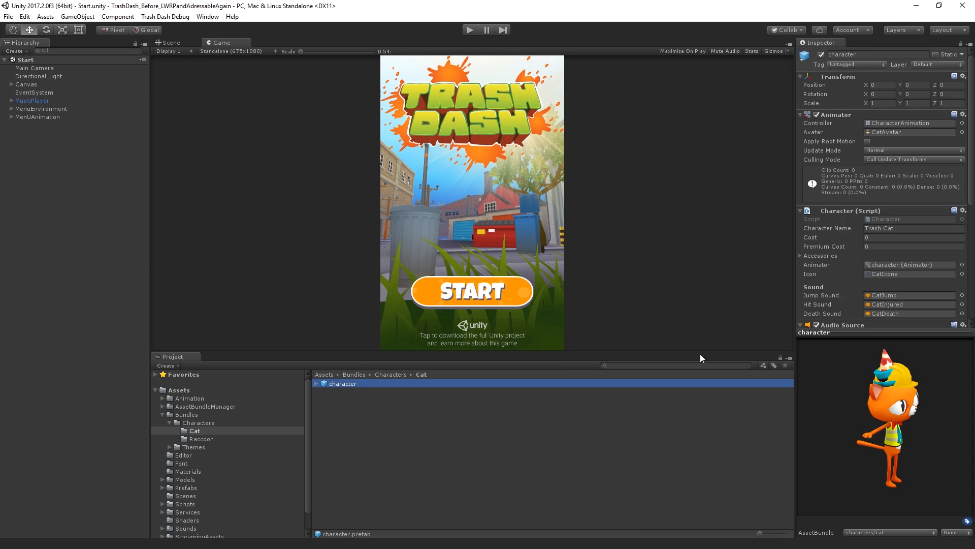
click(890, 532)
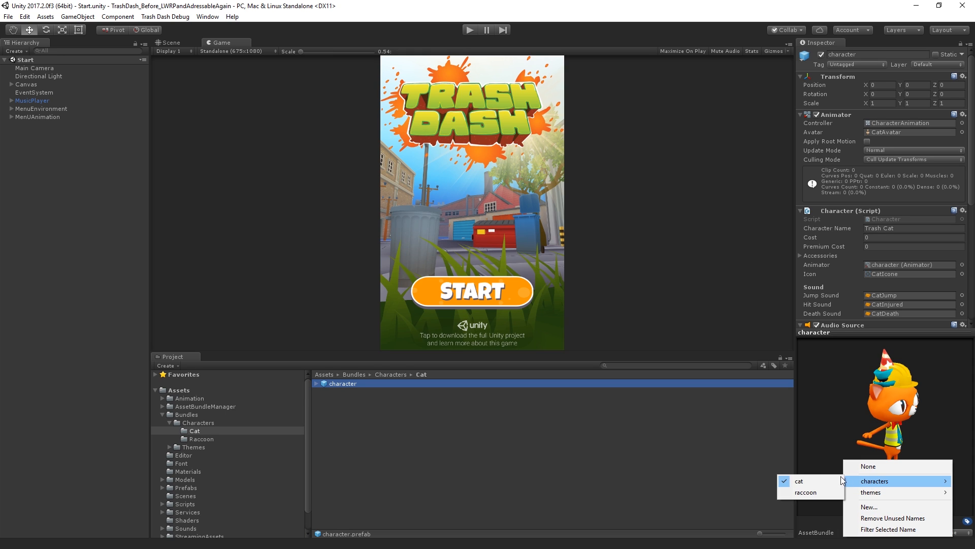
click(525, 472)
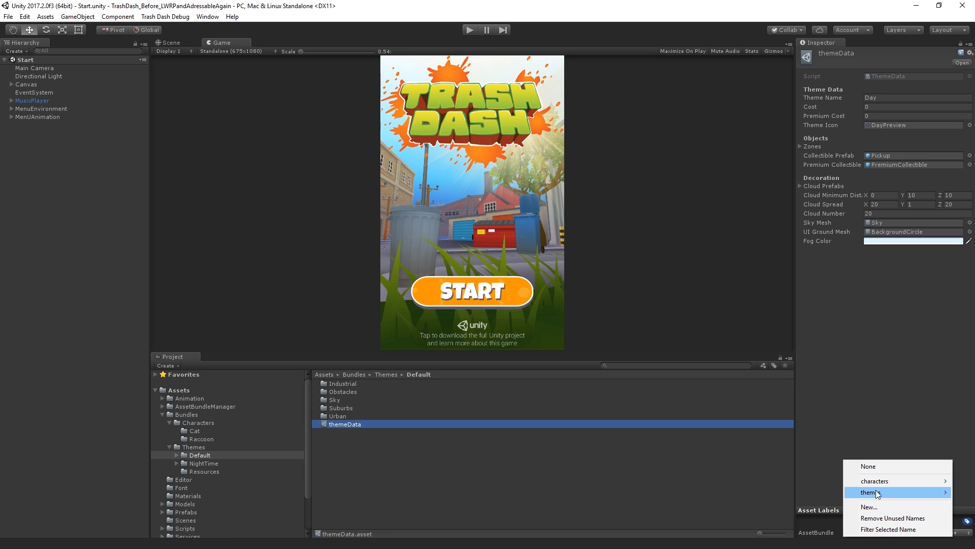
Step: Check themeData's asset bundle assignment in the Default theme folder
click(871, 492)
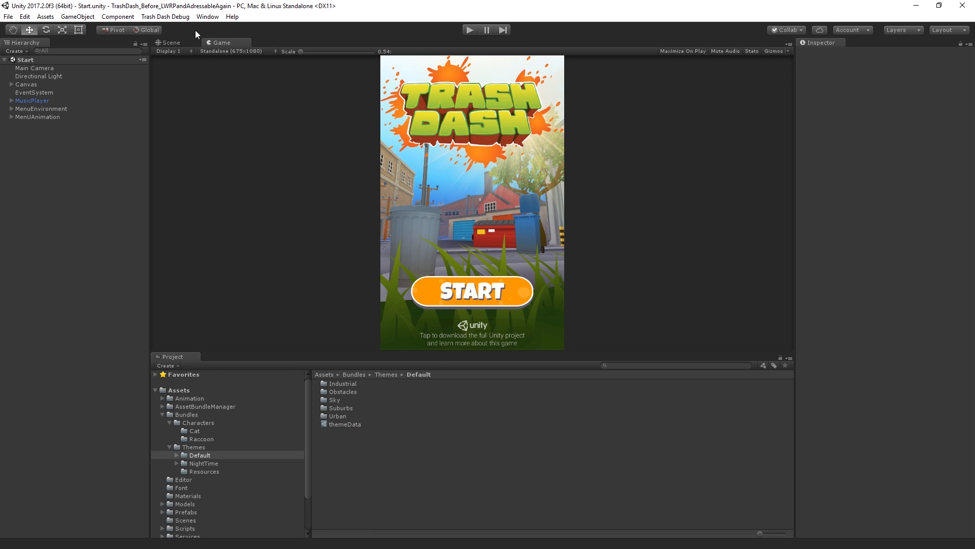
click(164, 17)
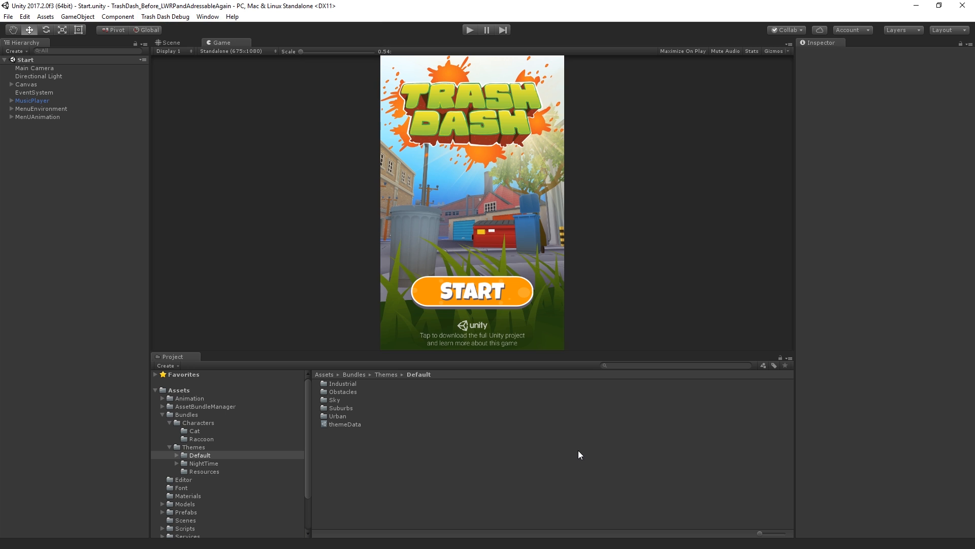
scroll(down, 3)
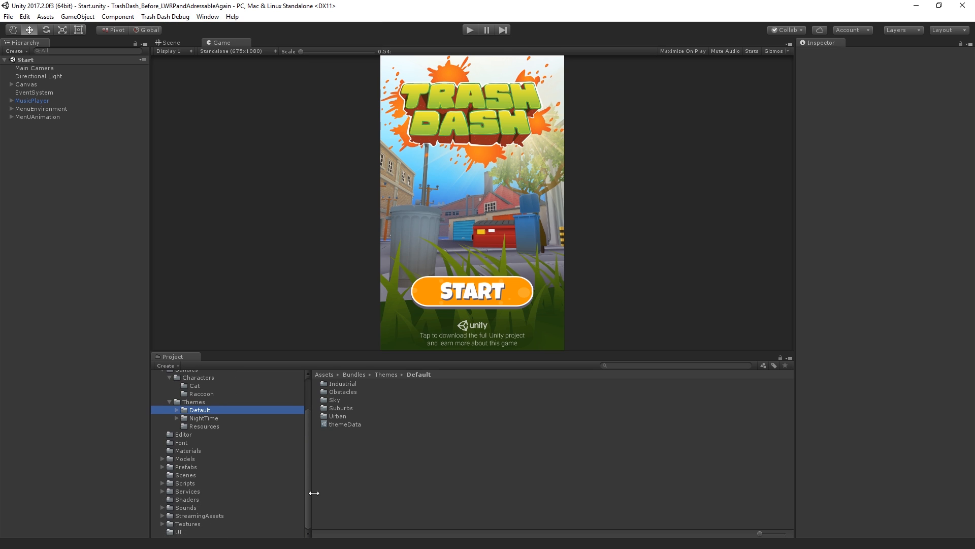
Step: Browse StreamingAssets' built Windows bundles: themes, then the cat and raccoon character bundles
click(199, 515)
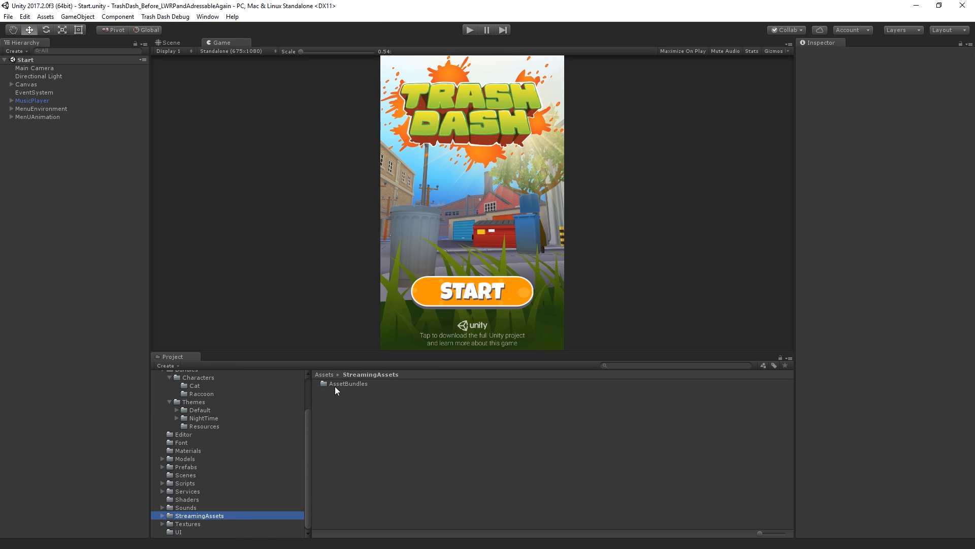
double_click(350, 383)
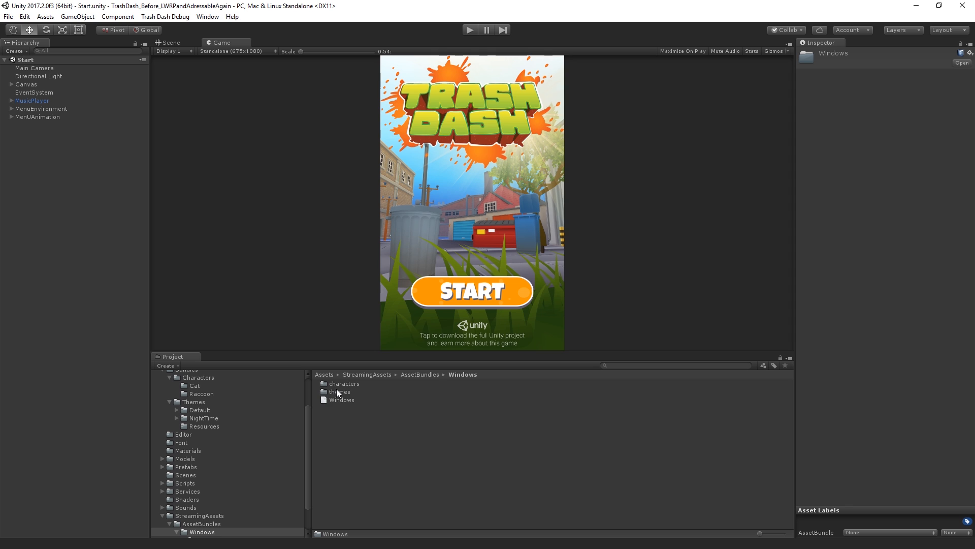
double_click(339, 392)
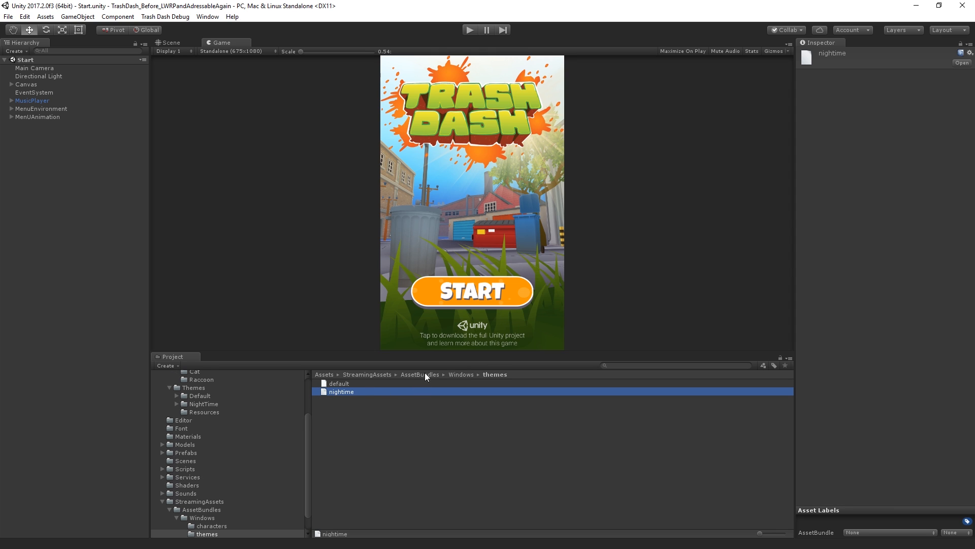
click(211, 525)
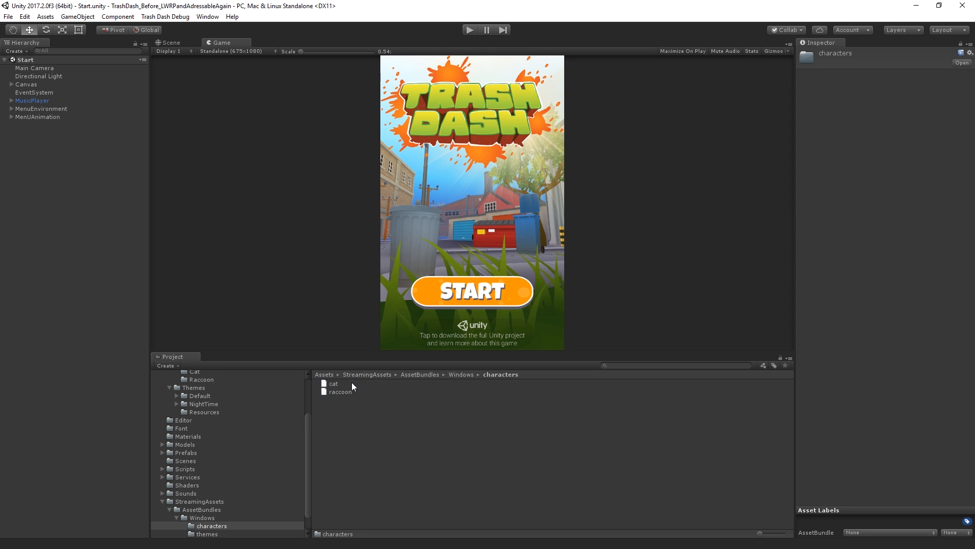
click(333, 383)
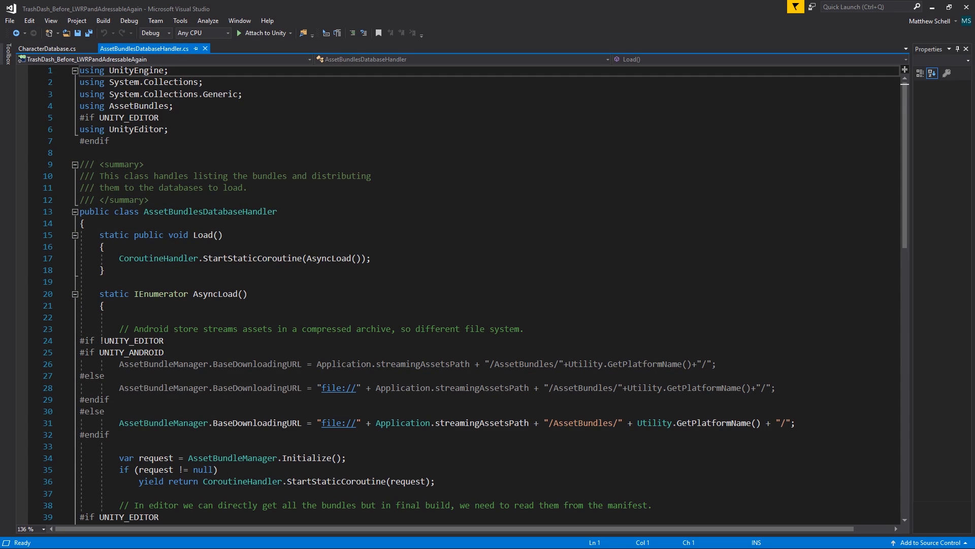
mouse_move(905, 240)
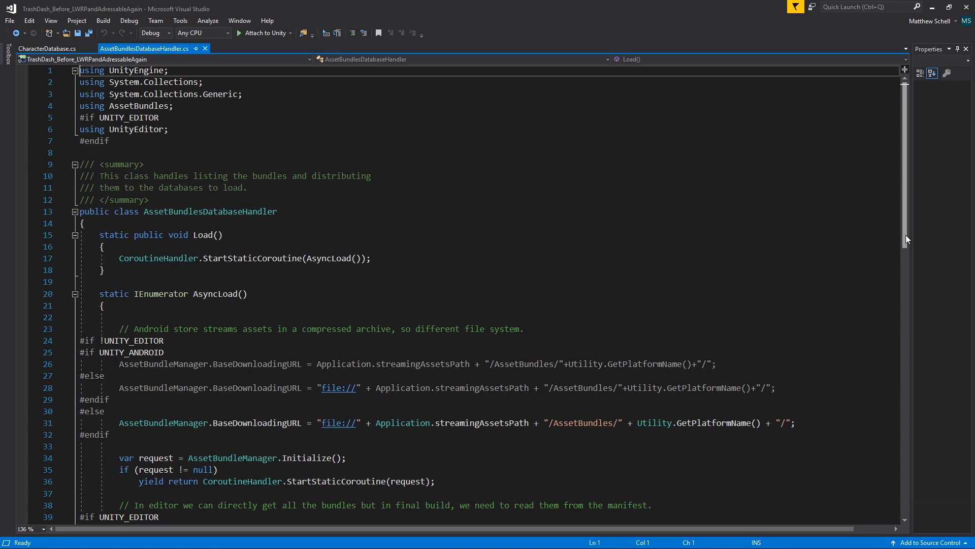
Step: Review AssetBundlesDatabaseHandler's bundle-listing code, then the CharacterDatabase loader
scroll(down, 3)
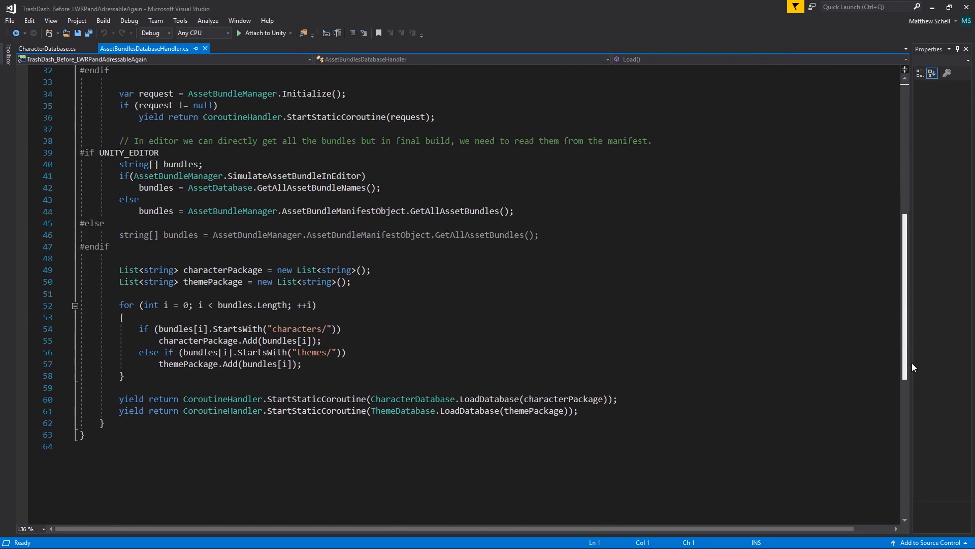
click(46, 49)
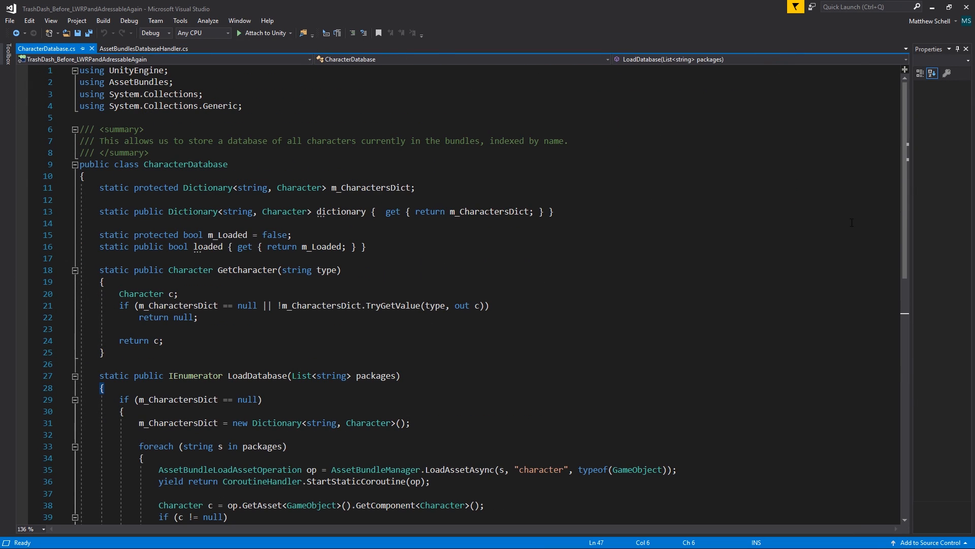
scroll(down, 3)
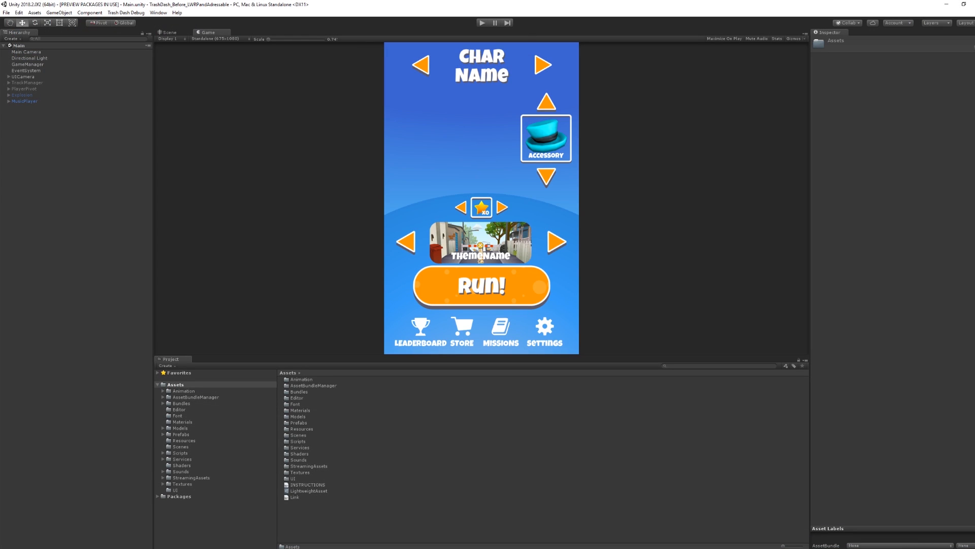
mouse_move(294, 512)
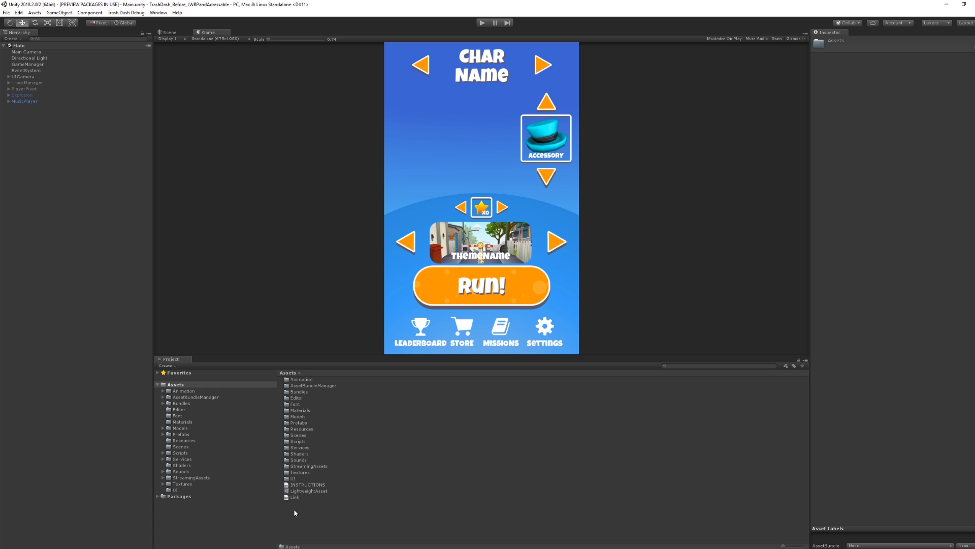
Step: Show the project folder in Explorer and enter its Packages folder with the manifest
right_click(294, 512)
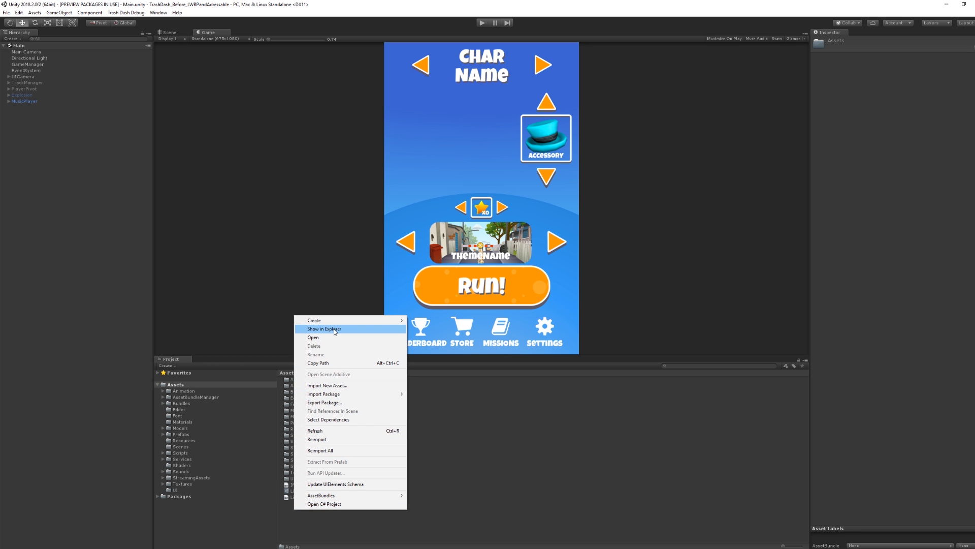
click(323, 328)
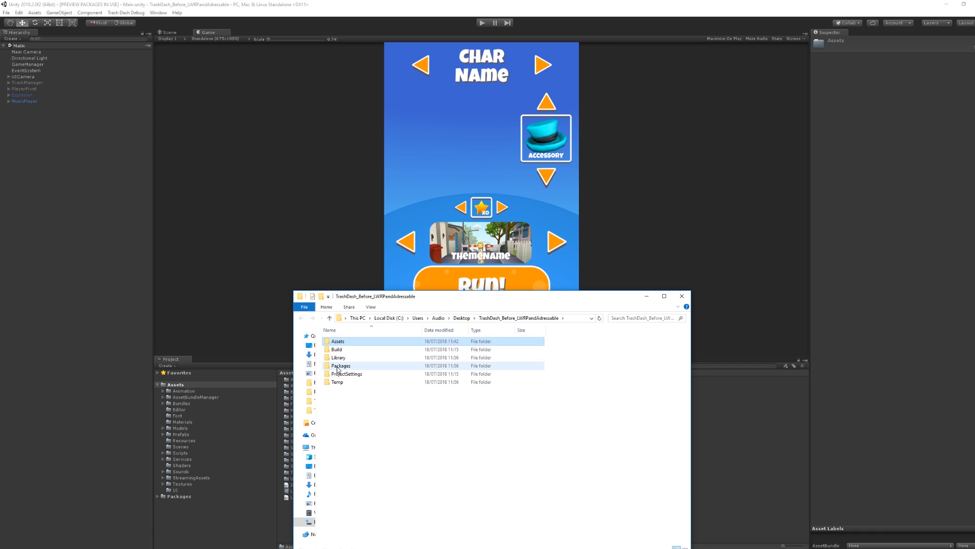
double_click(342, 366)
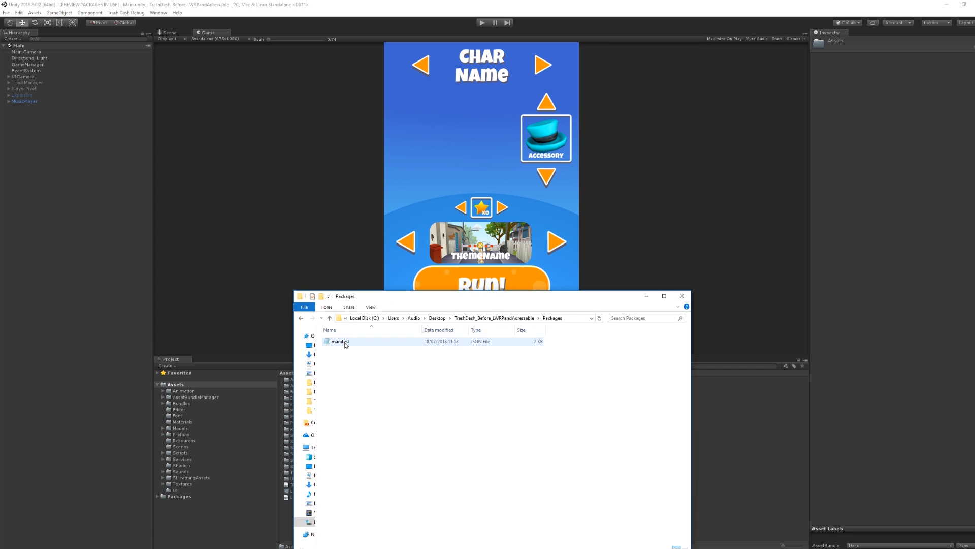
Step: Save the manifest listing com.unity.addressables 0.1.2-preview in Notepad and close it
double_click(341, 341)
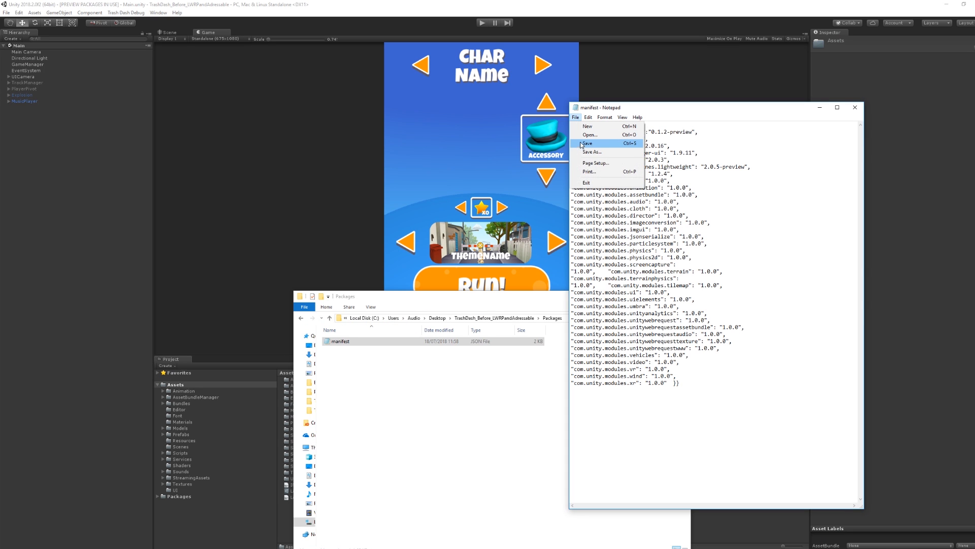
click(586, 143)
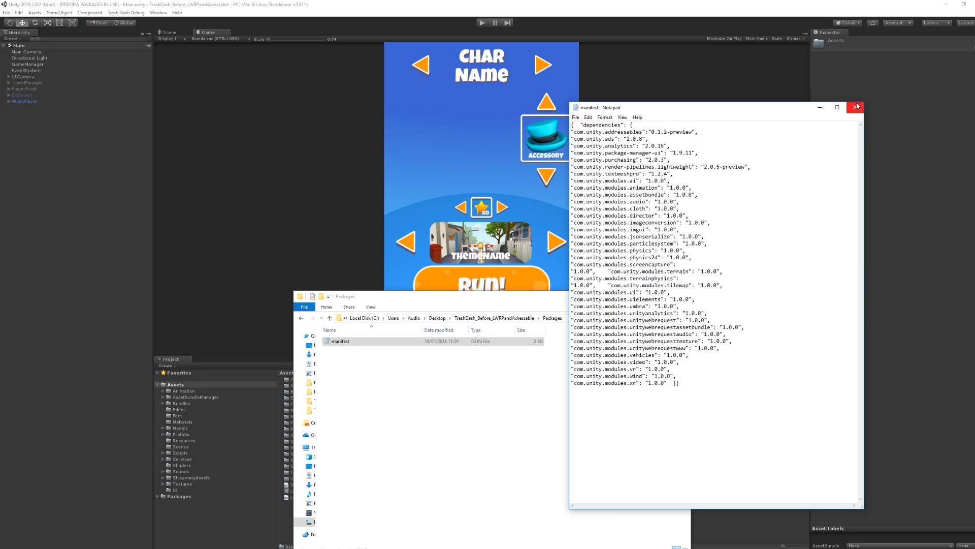
click(856, 107)
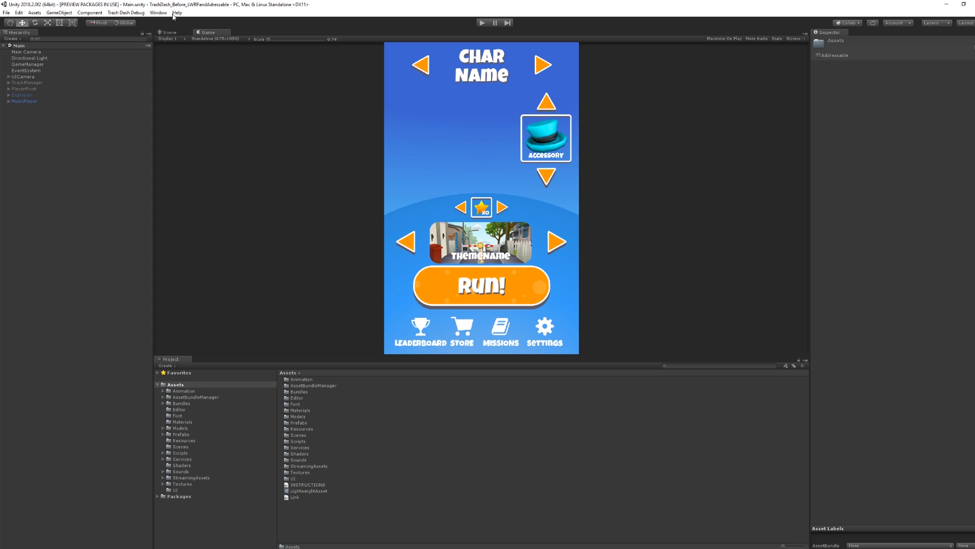
Step: Bring up Unity's Window menu after the Addressables package imports
click(159, 12)
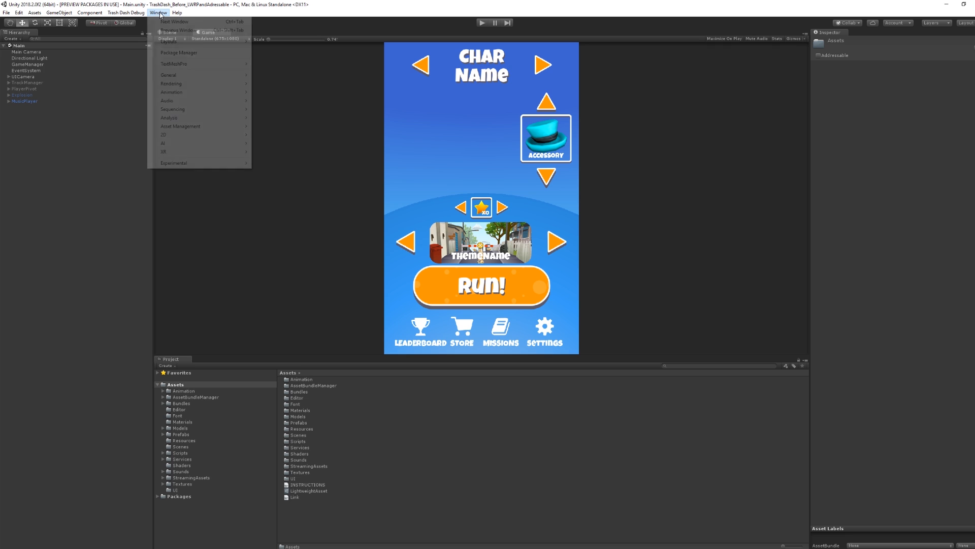
Step: Show Addressables System 0.1.2-preview installed in the Package Manager
click(179, 52)
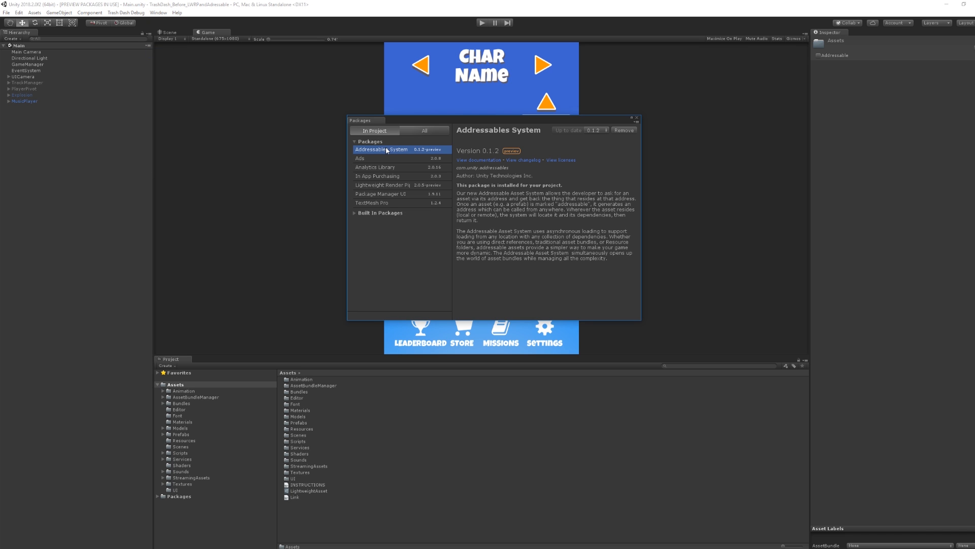
mouse_move(521, 182)
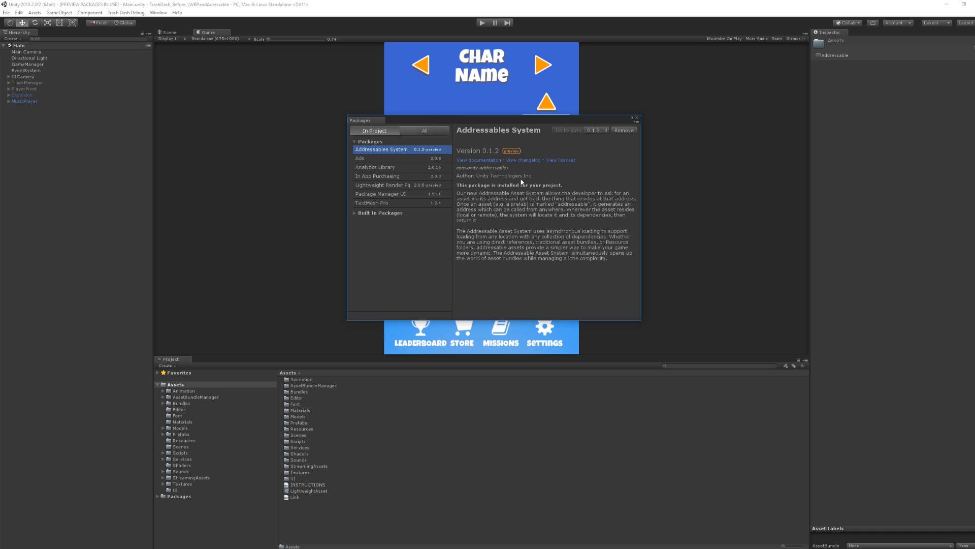
mouse_move(603, 132)
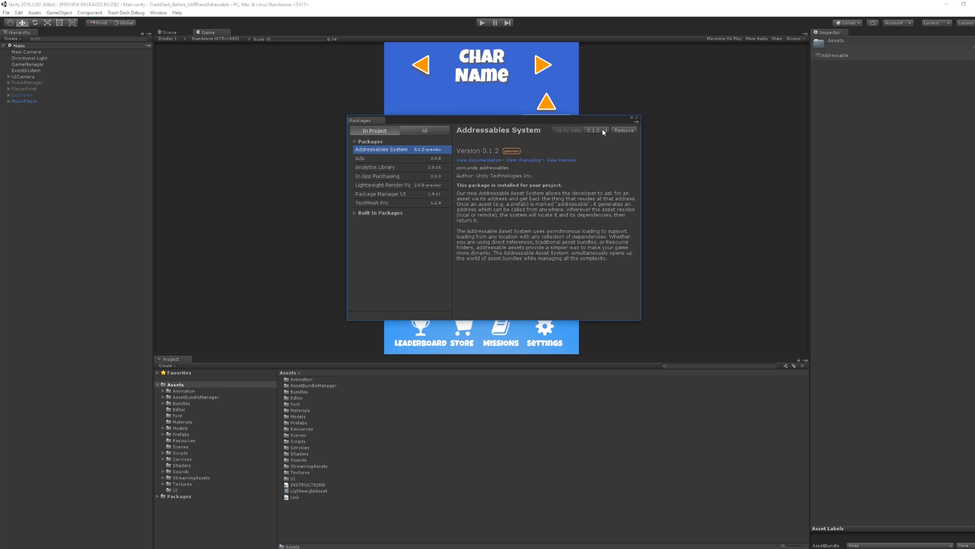
mouse_move(638, 120)
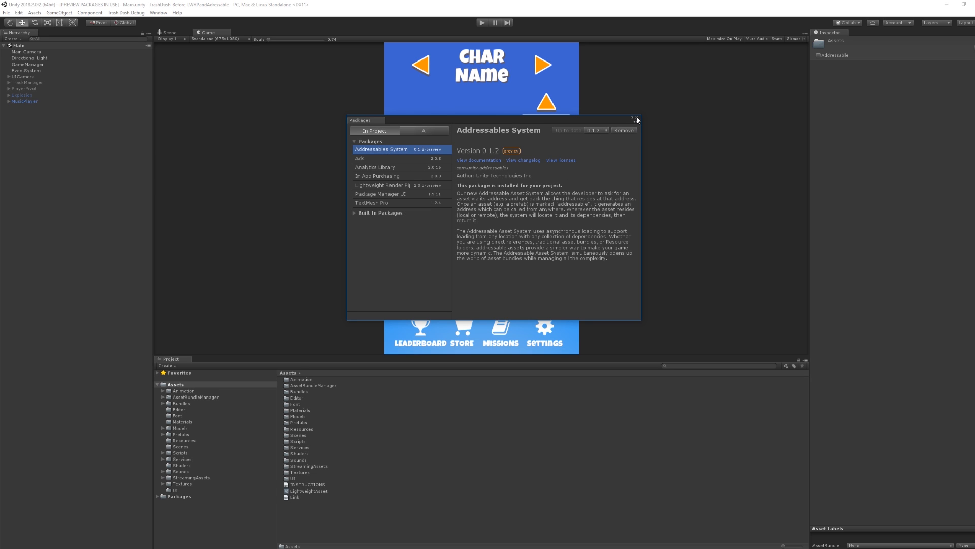